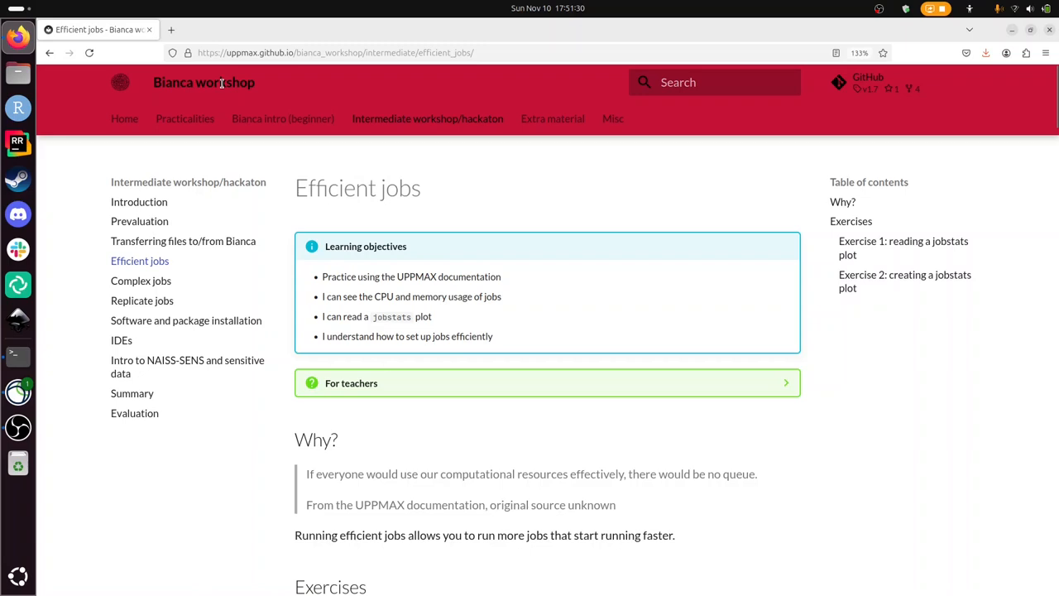
mouse_move(223, 133)
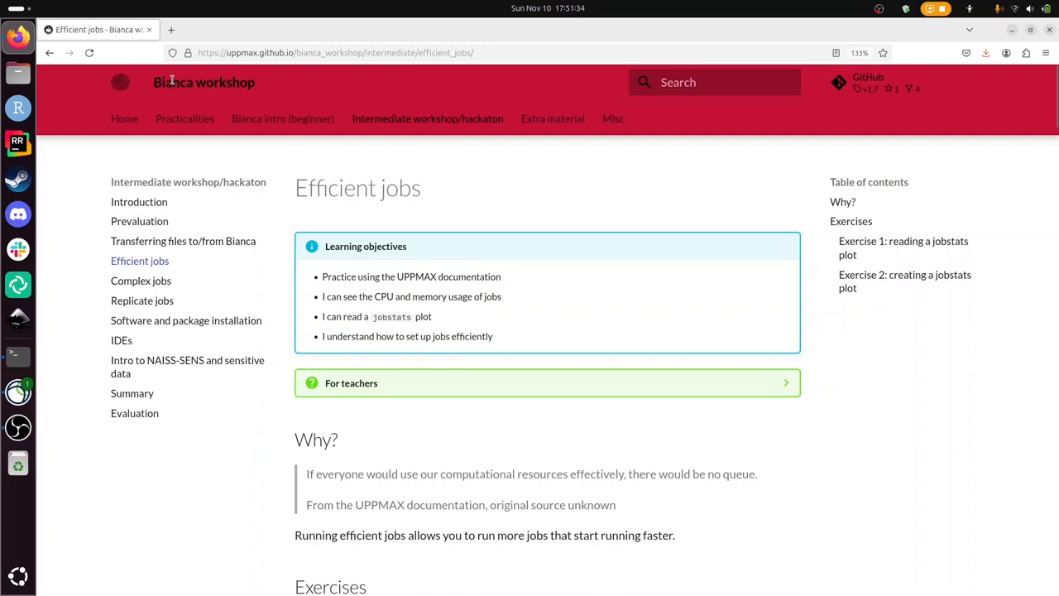
mouse_move(418, 212)
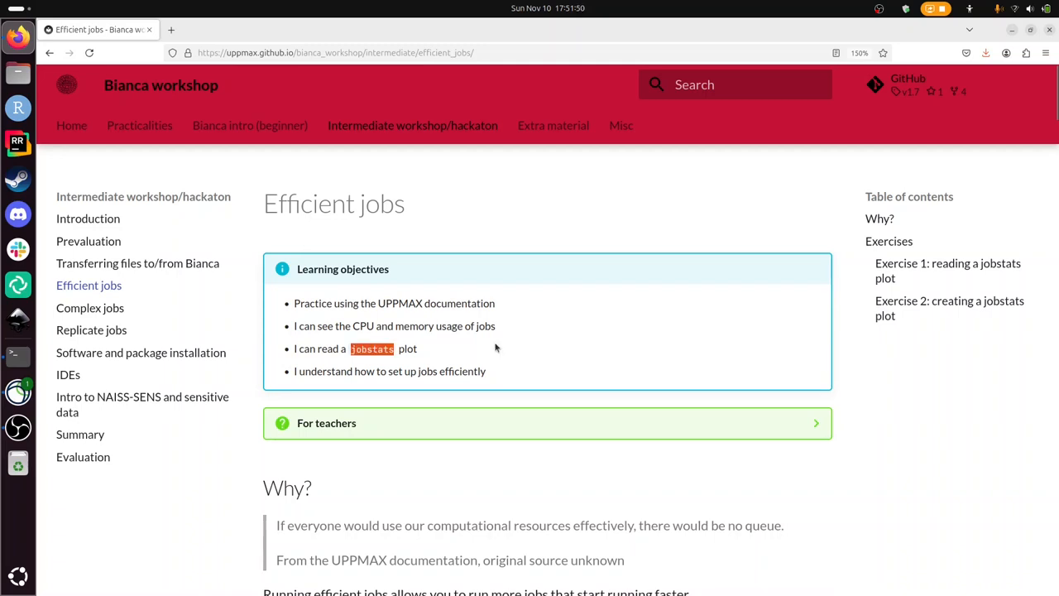
mouse_move(459, 368)
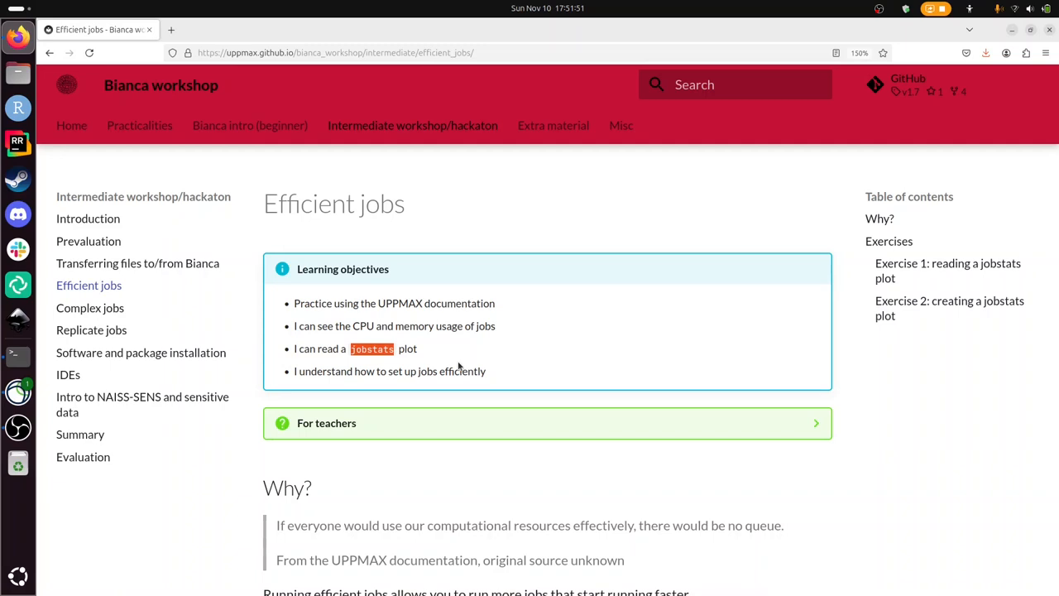
Highlight the Why? quote about using resources effectively, then reach Exercise 1 and jobstats plot 1.
scroll(down, 3)
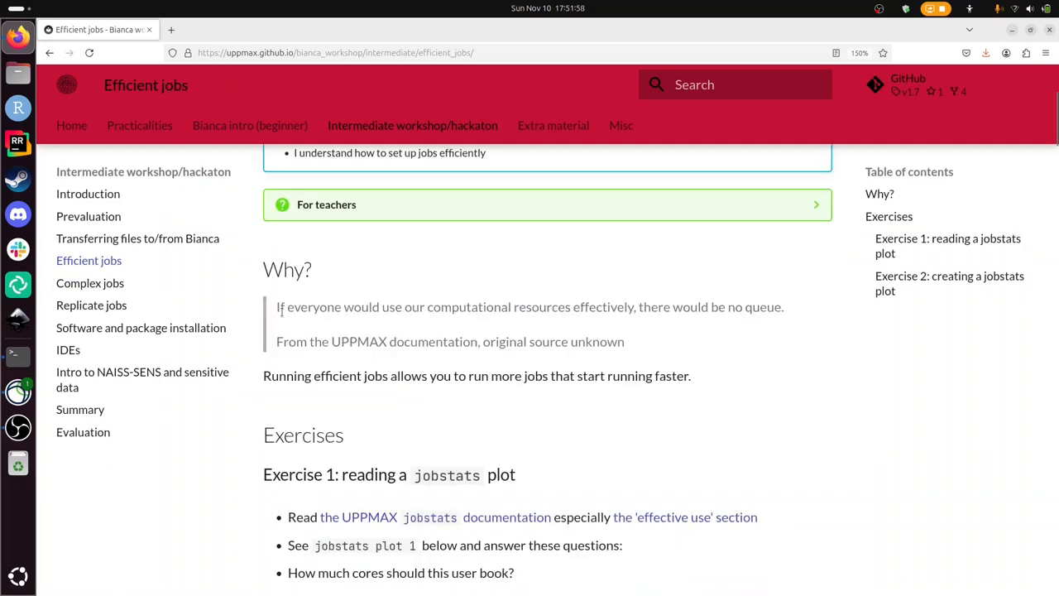
drag(298, 341, 625, 341)
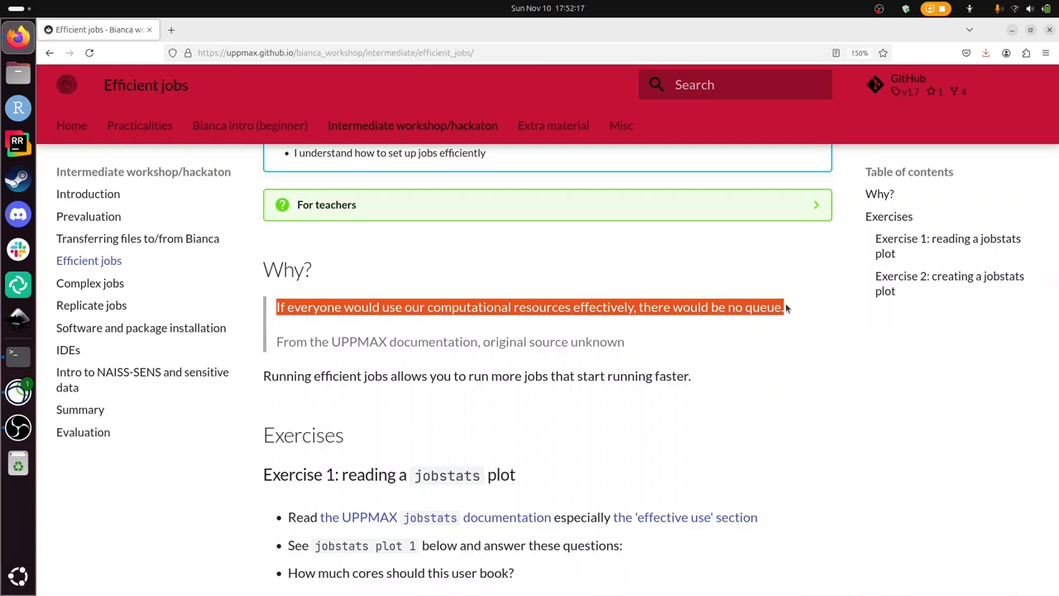
scroll(down, 3)
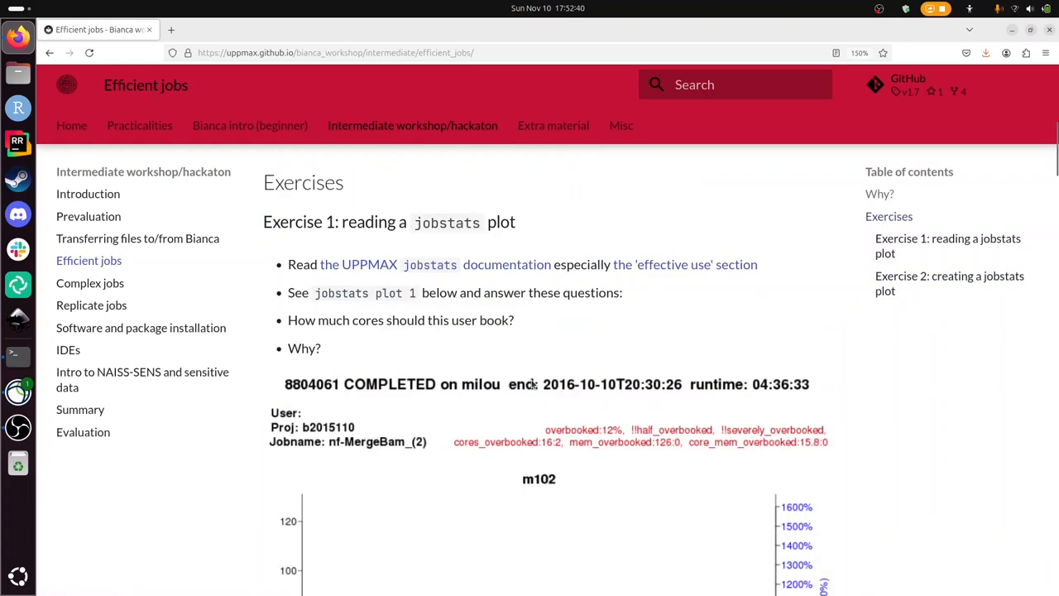
Scroll up so the Why? section sits above the Exercise 1 heading.
scroll(up, 3)
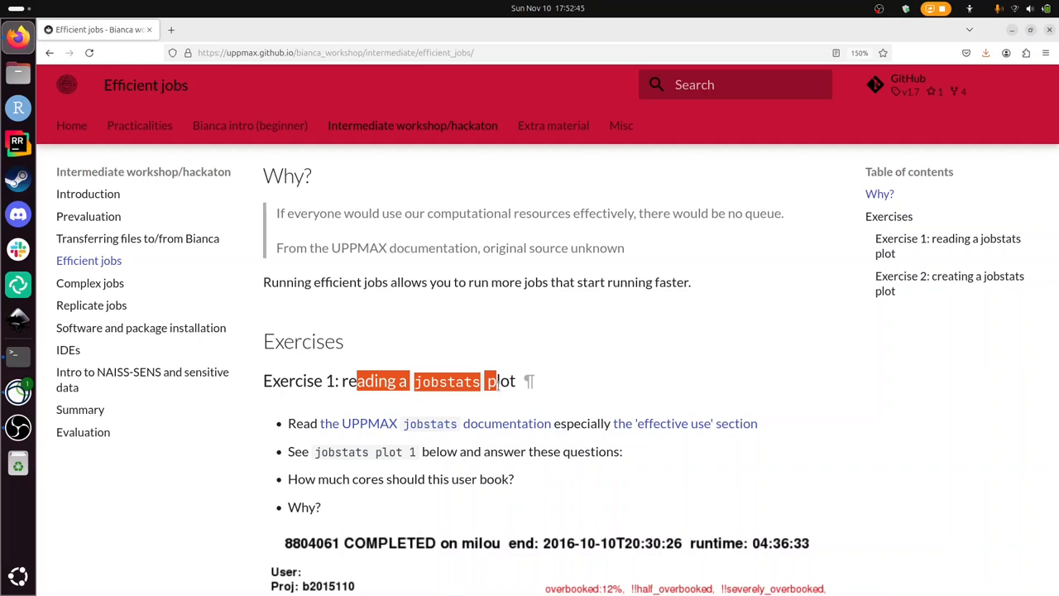
Follow the link to the UPPMAX jobstats documentation's Efficient use section with its core-booking flowchart.
click(684, 423)
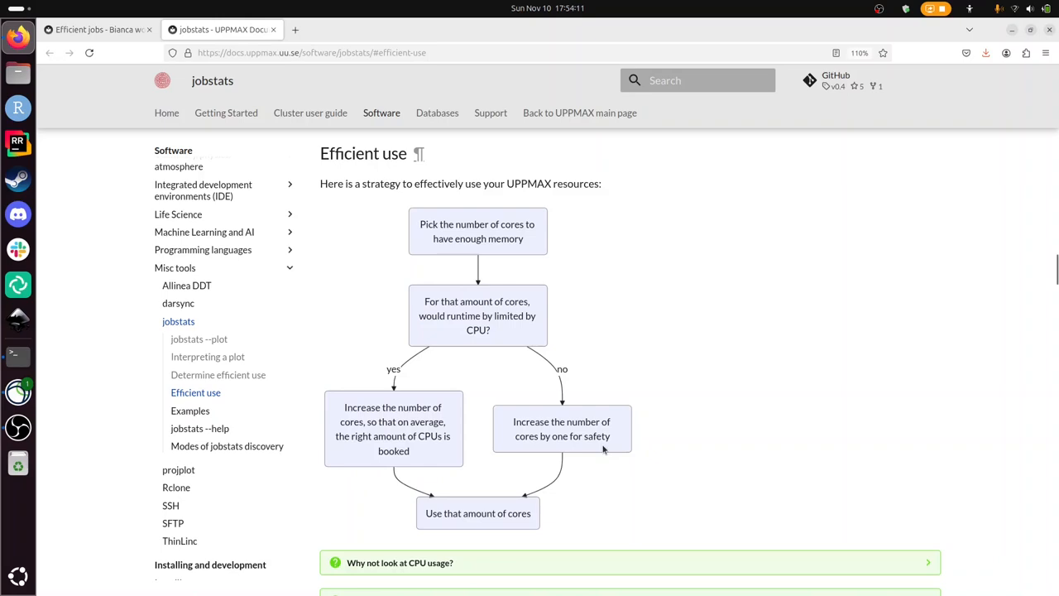
mouse_move(600, 353)
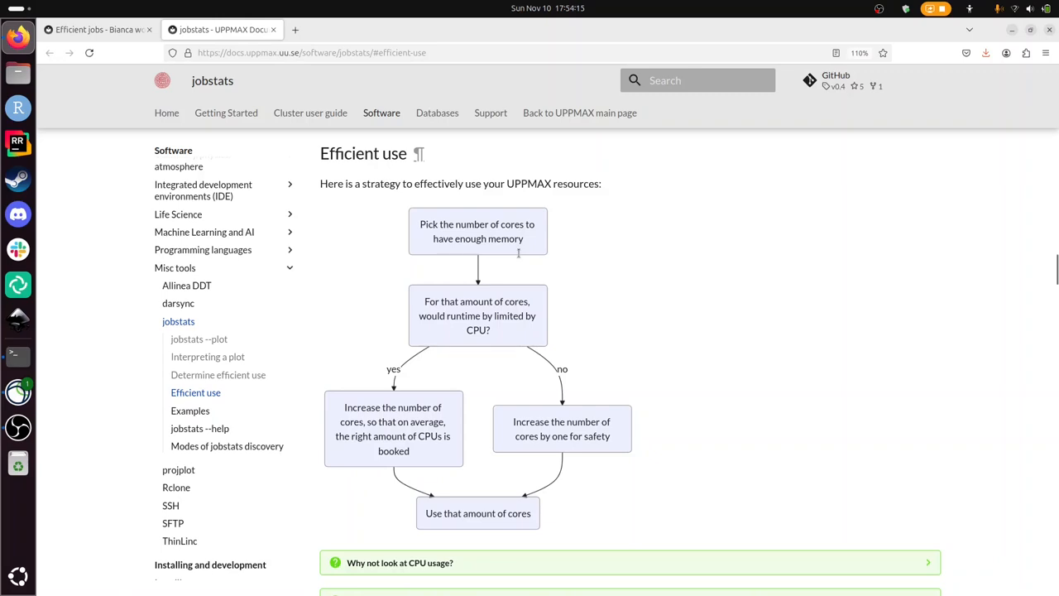
scroll(up, 3)
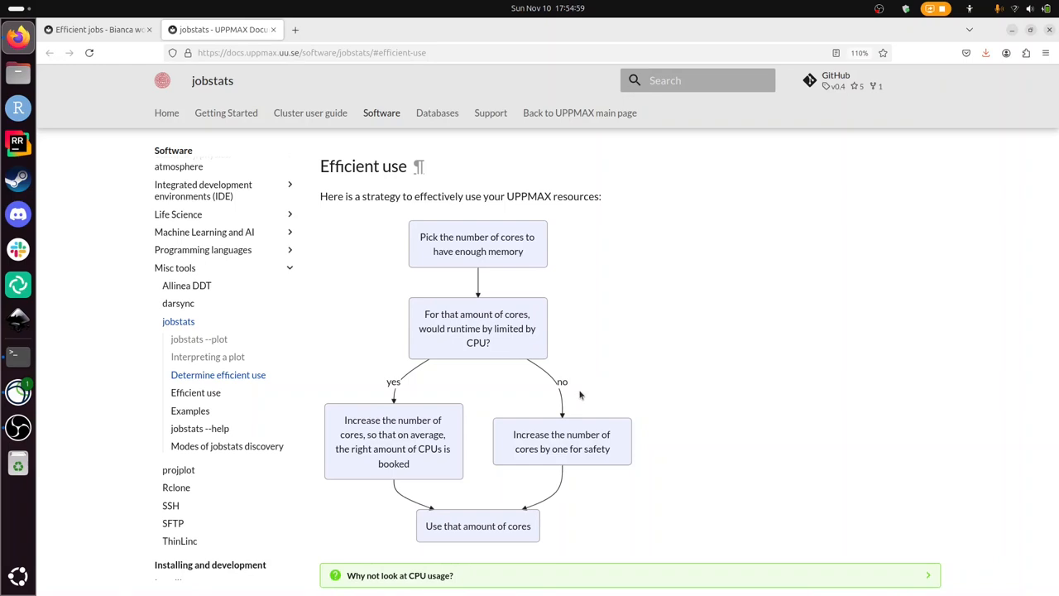
mouse_move(550, 529)
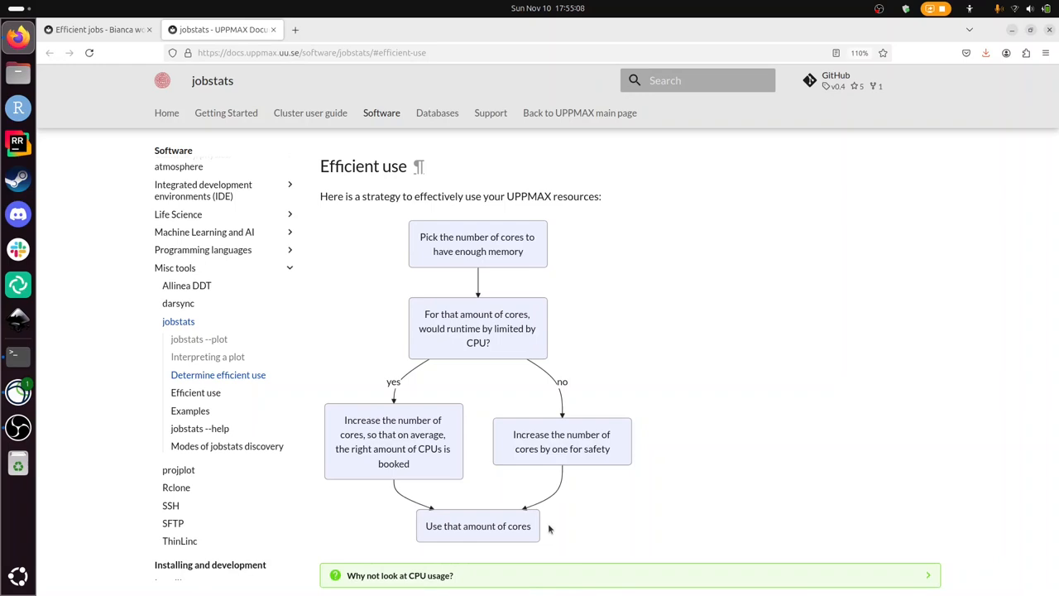
mouse_move(645, 325)
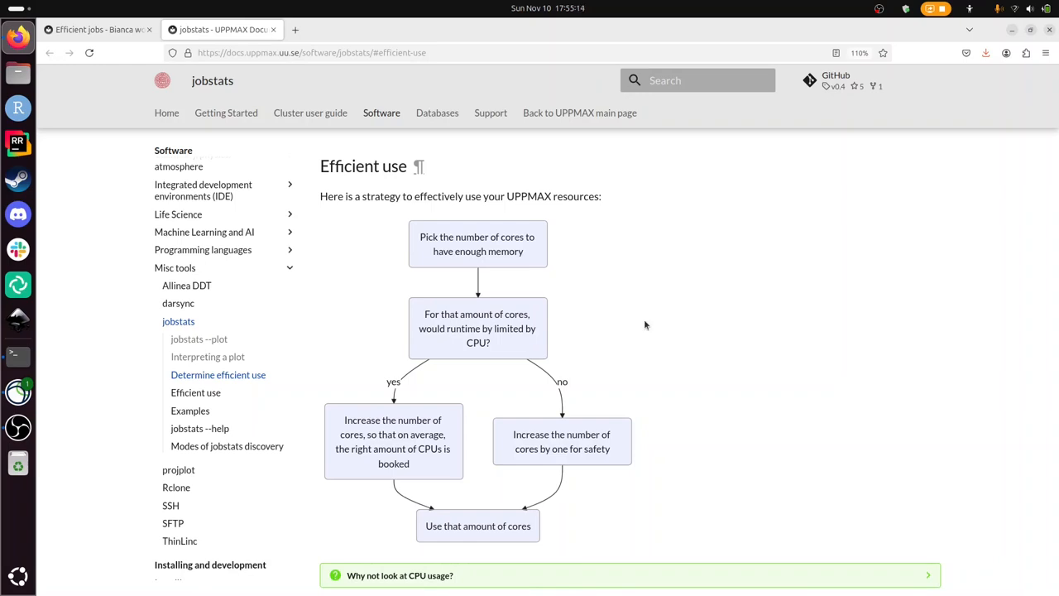
Scroll past the flowchart to the CPU-usage and worked-out example notes.
scroll(down, 3)
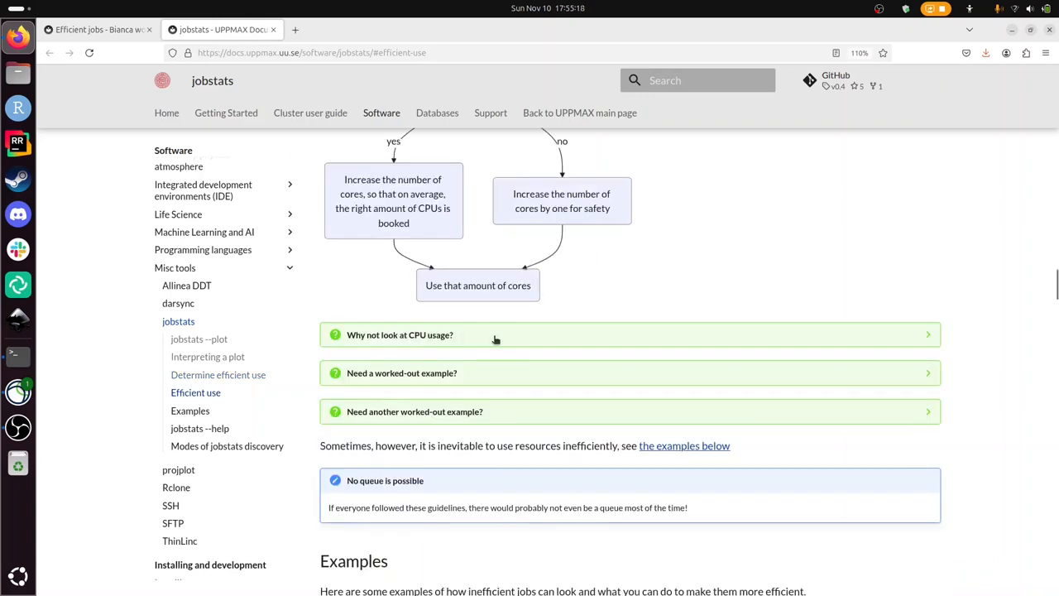
mouse_move(406, 401)
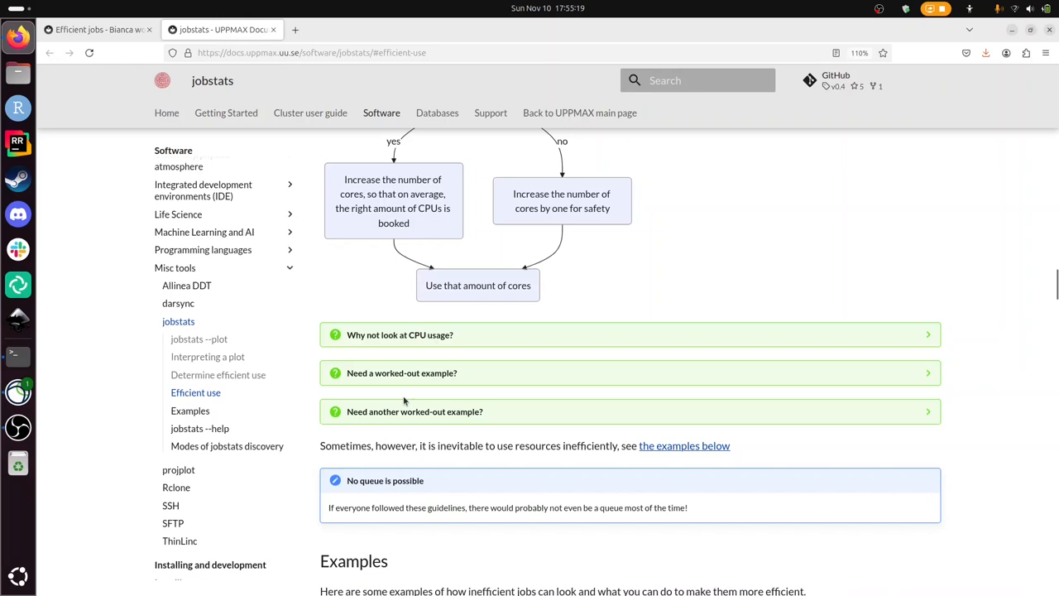
Switch back to the Efficient jobs workshop tab at the jobstats plot 2 questions.
click(95, 29)
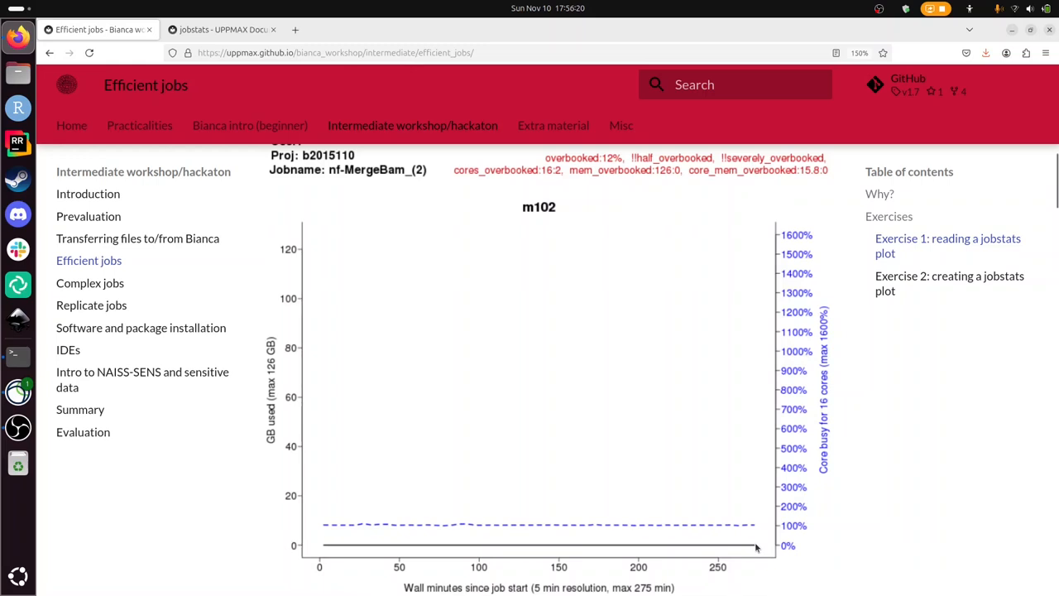
mouse_move(765, 512)
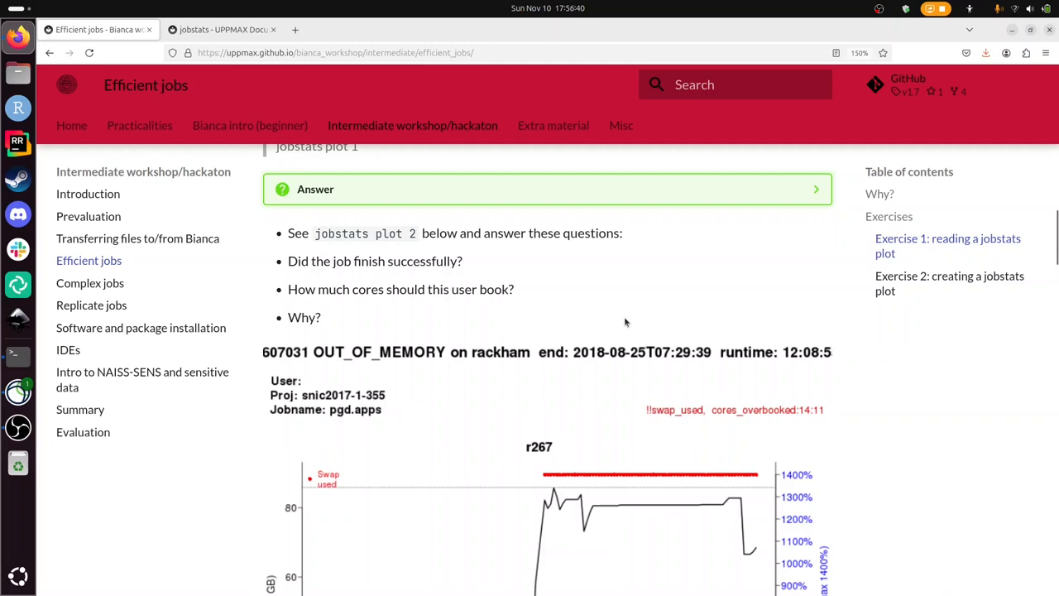
Scroll to the question on whether the OUT_OF_MEMORY job finished successfully.
scroll(down, 3)
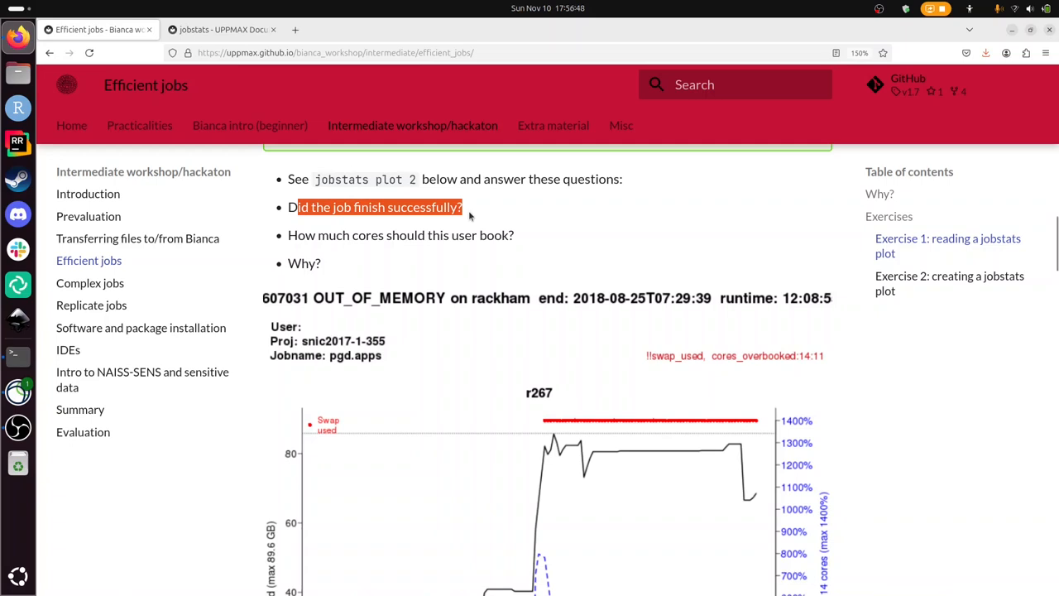
Scroll to the full r267 plot showing swap used and memory near its 89.6 GB maximum.
scroll(down, 3)
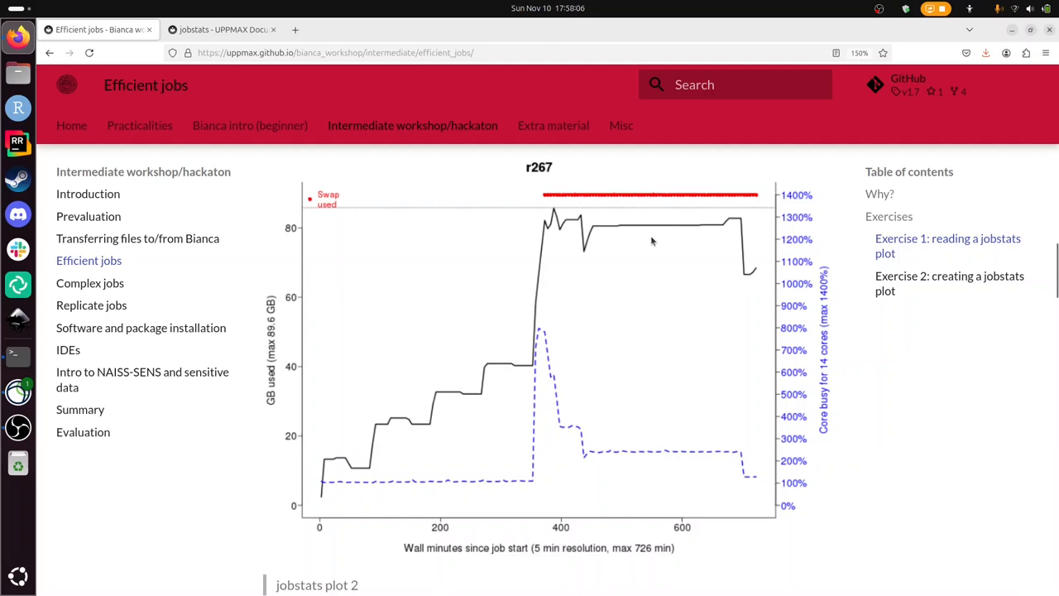
mouse_move(781, 225)
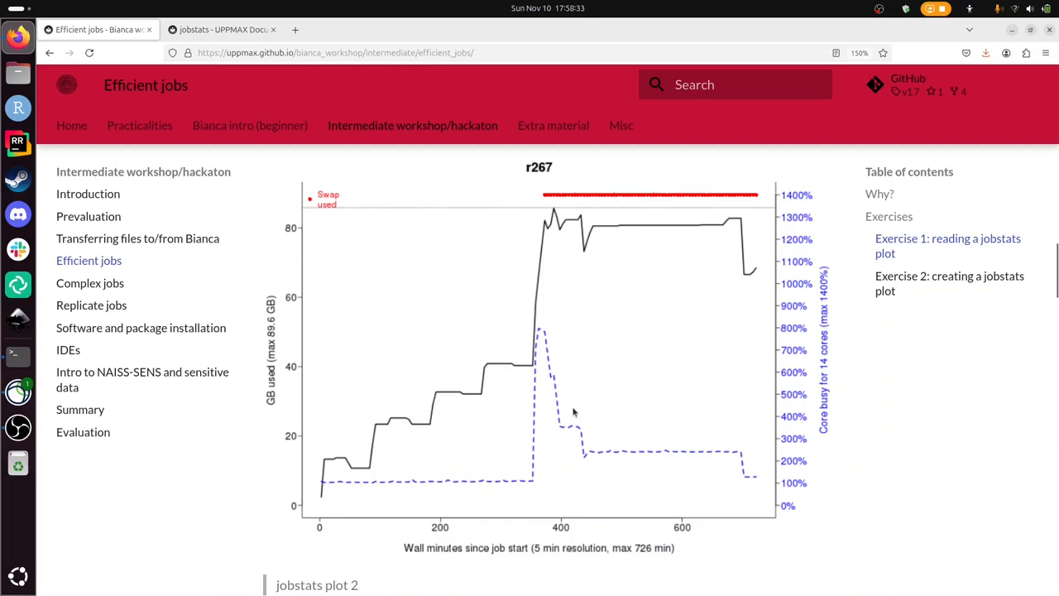
Scroll past the questions to the r132 jobstats plot 3 with 20 cores booked.
scroll(down, 3)
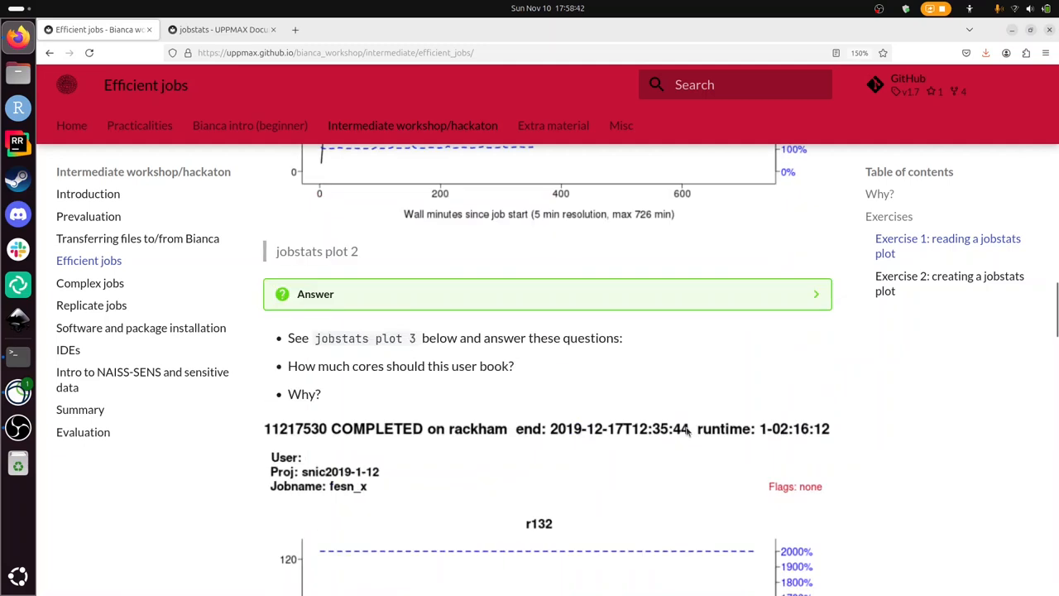
mouse_move(610, 361)
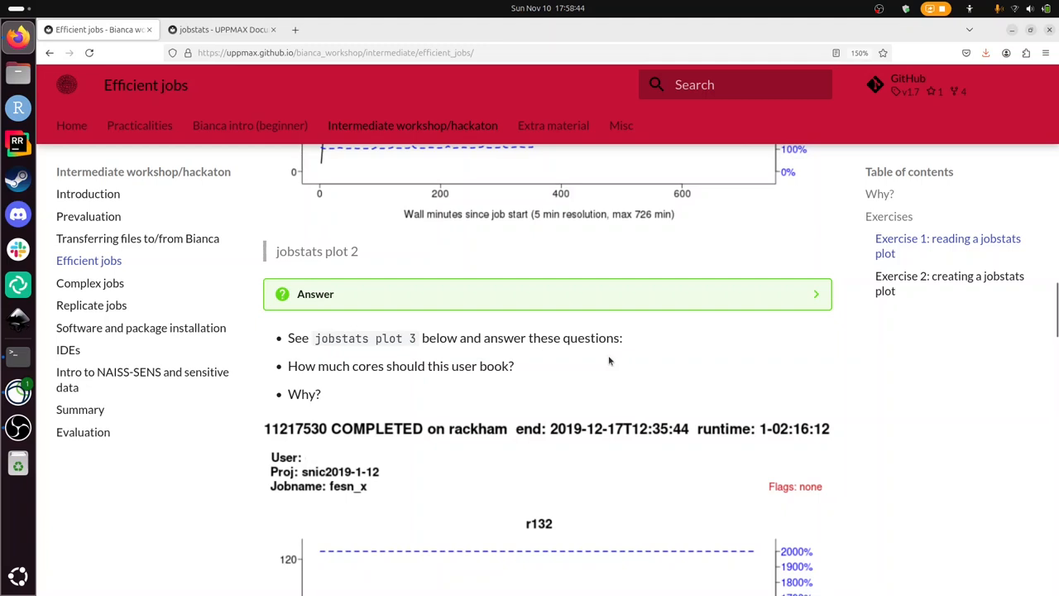
scroll(down, 3)
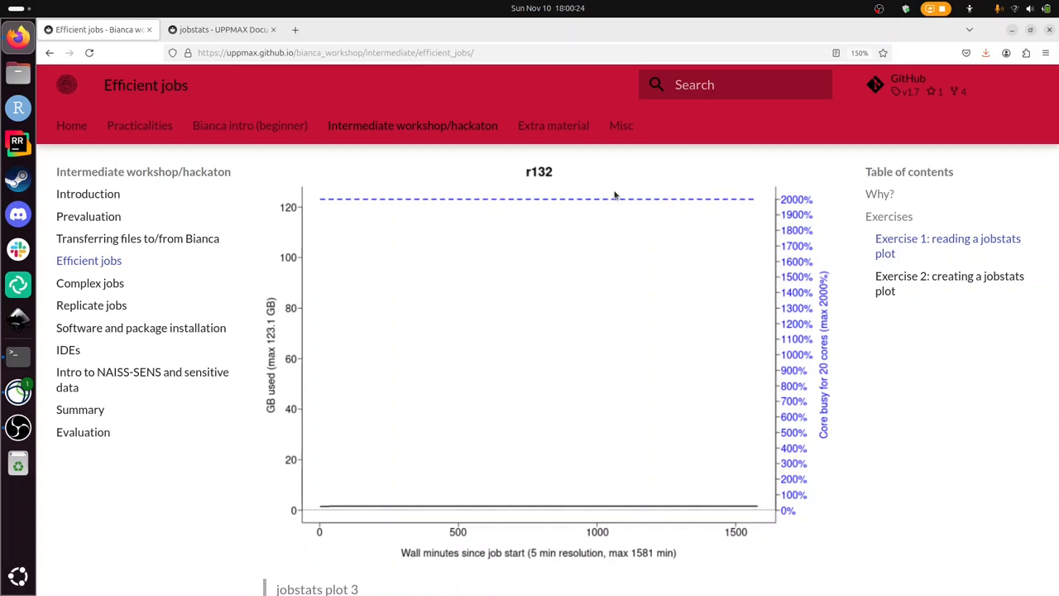
Scroll to the r395 plot of the 3-core python job with steadily climbing memory.
scroll(down, 3)
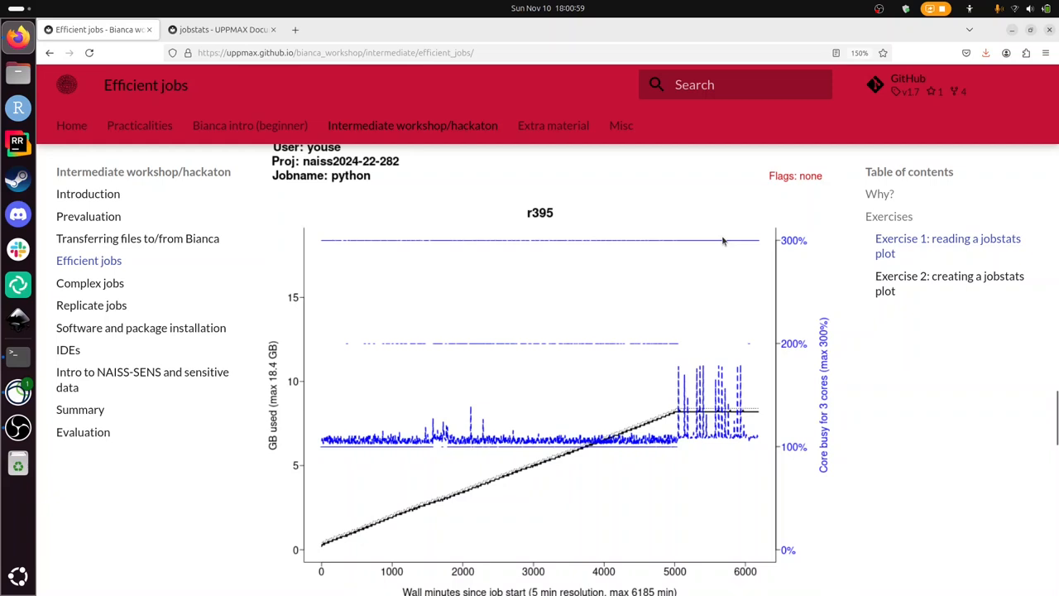
mouse_move(675, 295)
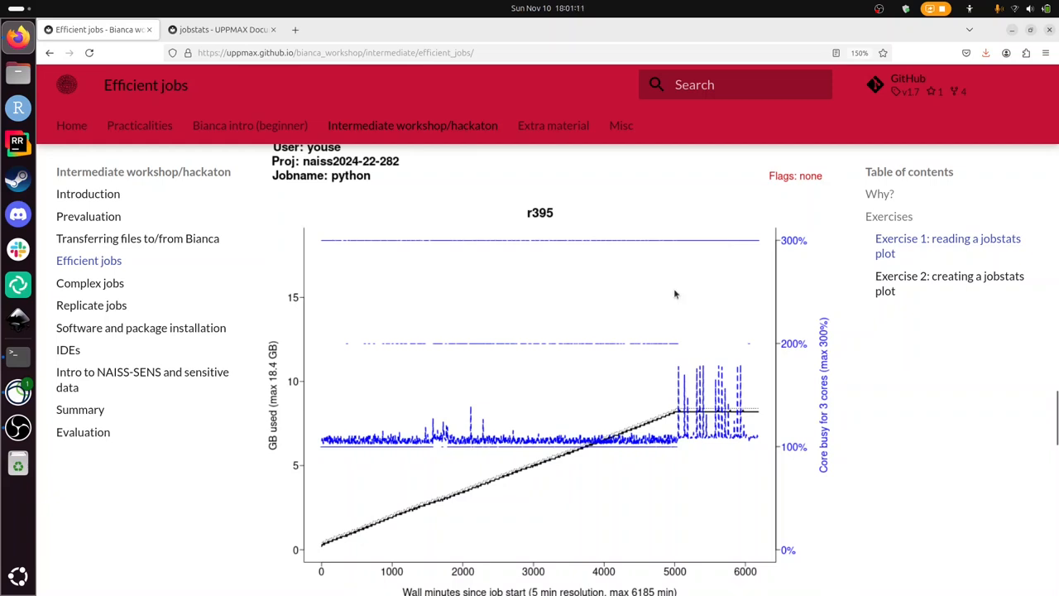
mouse_move(770, 435)
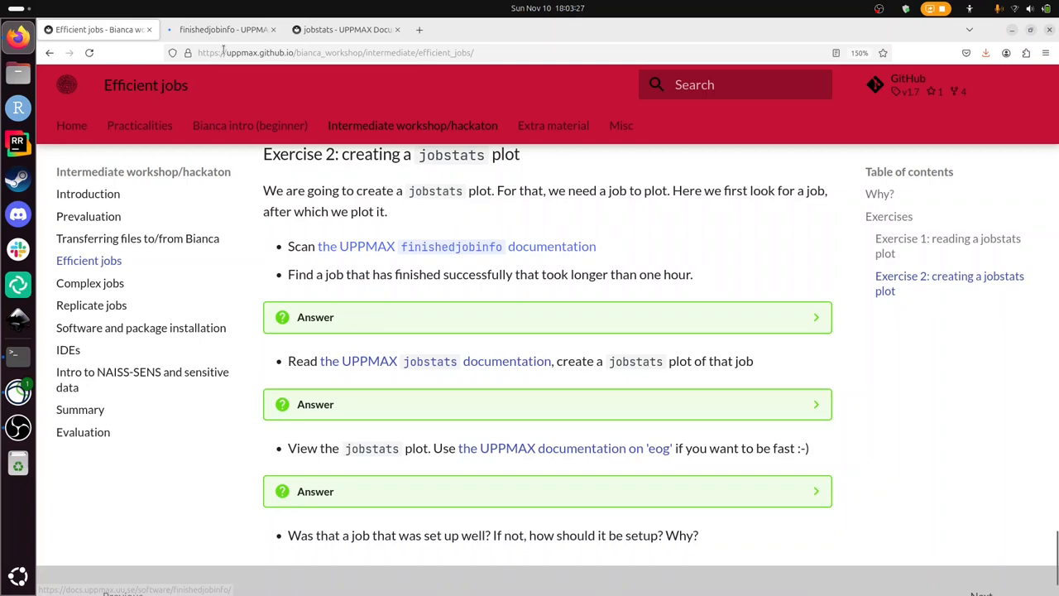
View the finishedjobinfo documentation's runtime grep examples, then bring the terminal to the front.
click(219, 29)
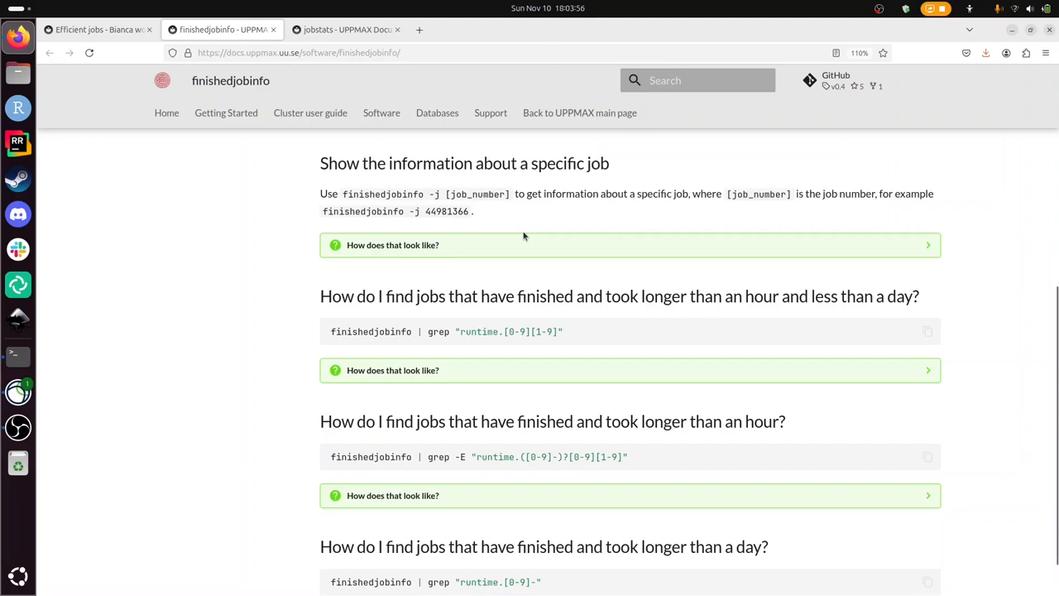
click(18, 355)
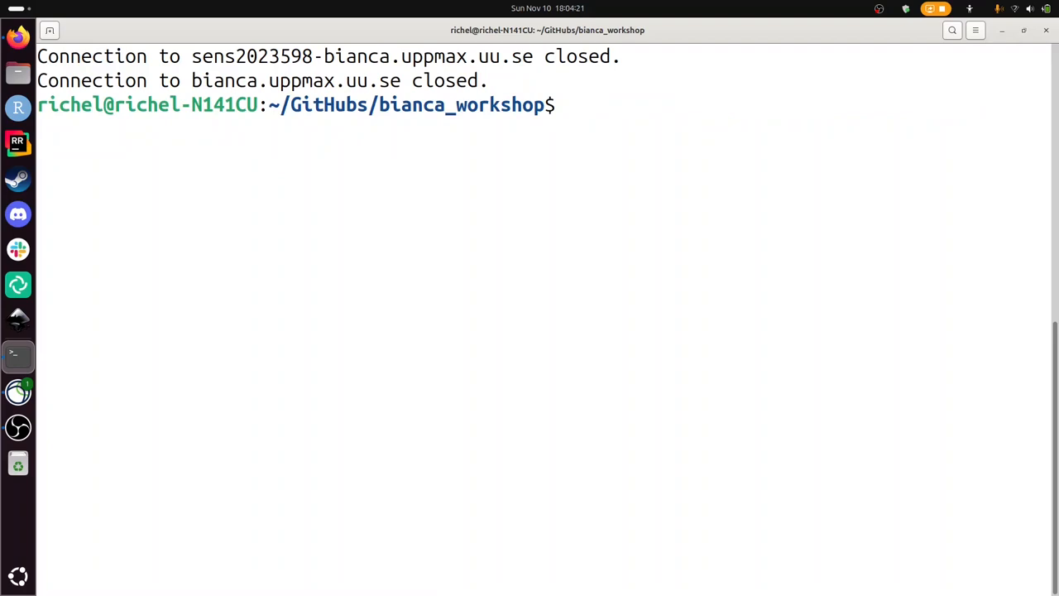
Start a graphics-forwarding session on Rackham with ssh -X.
text(ssh -X rac)
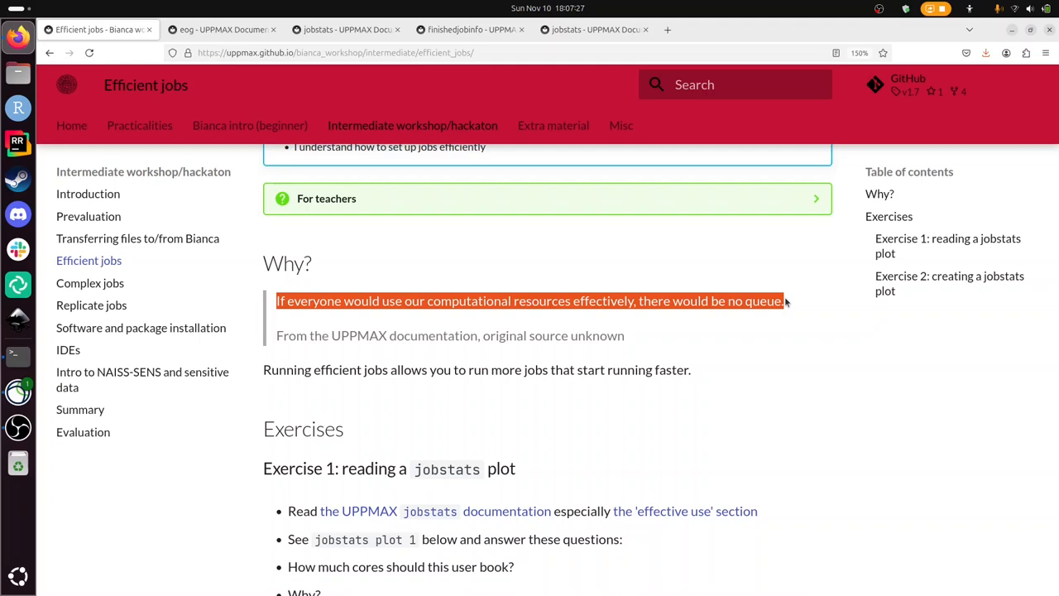
Scroll the Efficient jobs page back up to its title and learning objectives.
scroll(up, 3)
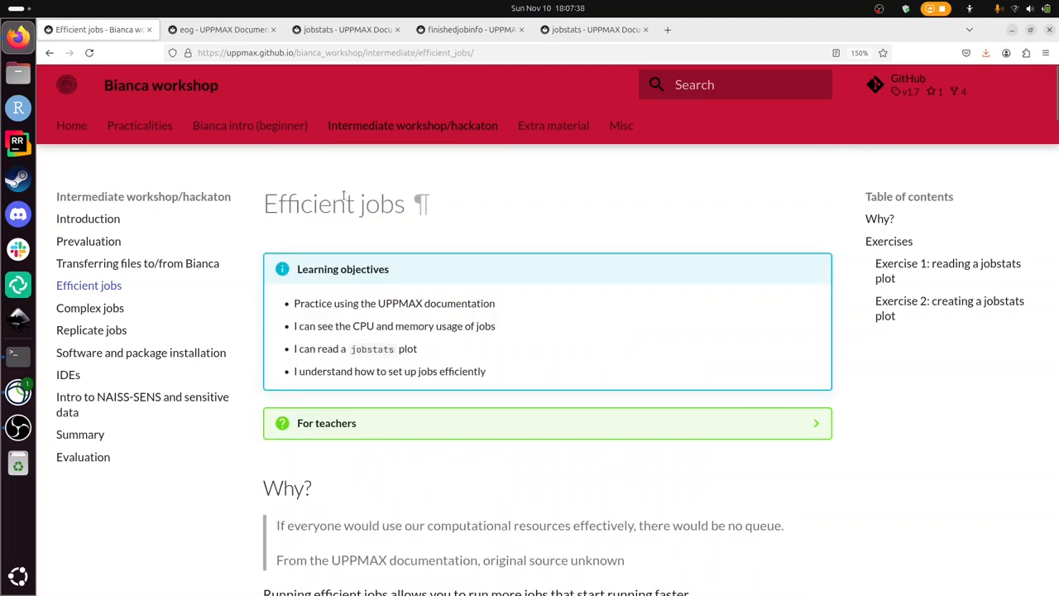